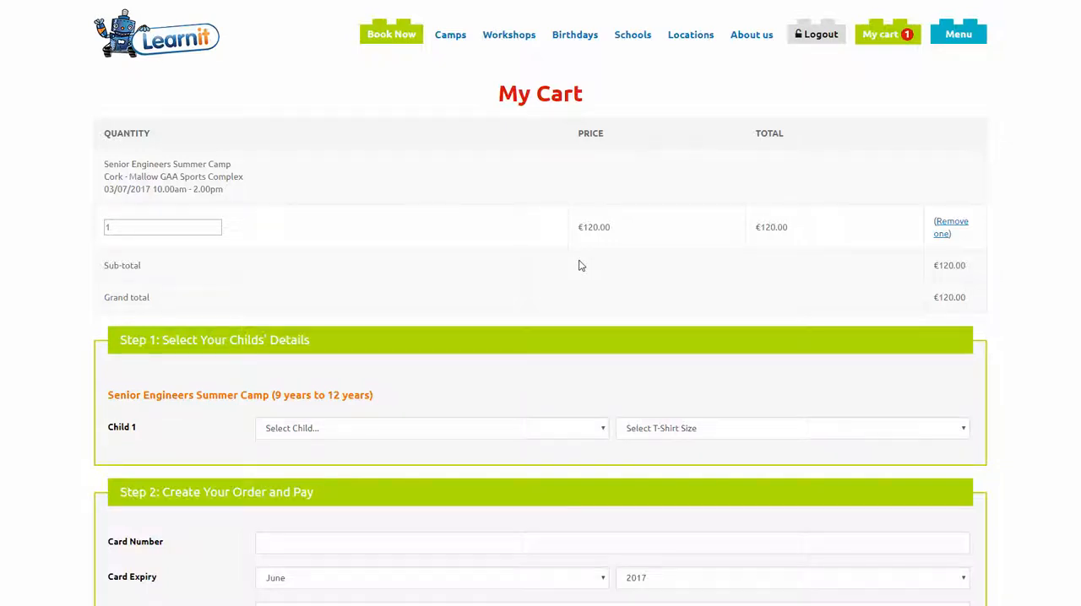
pyautogui.moveTo(493, 277)
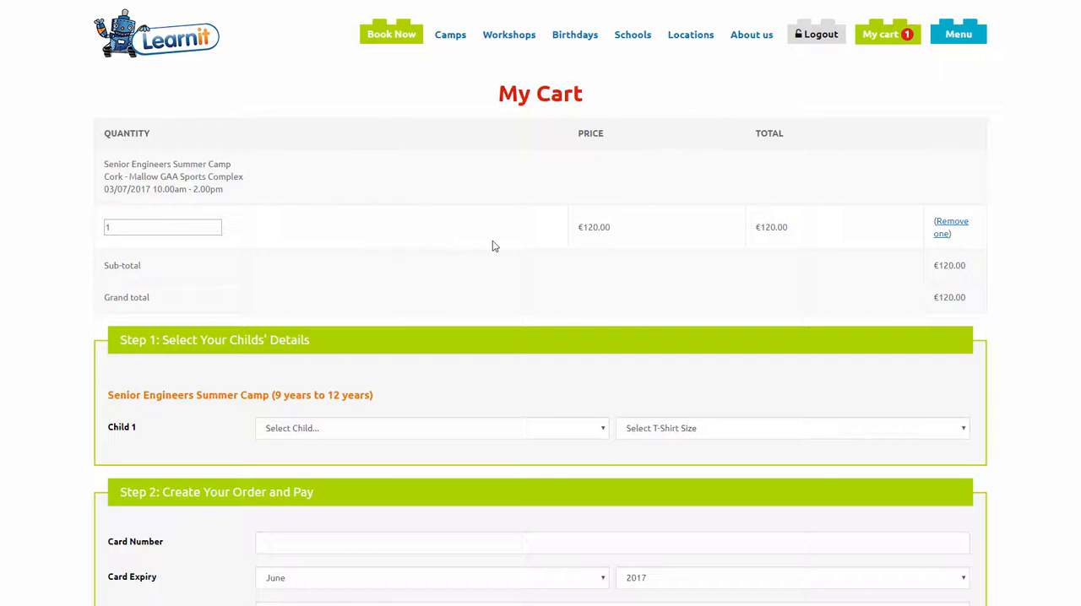
# - Reveal the Child 1 picker listing saved children and the New Child option
pyautogui.scroll(-3)
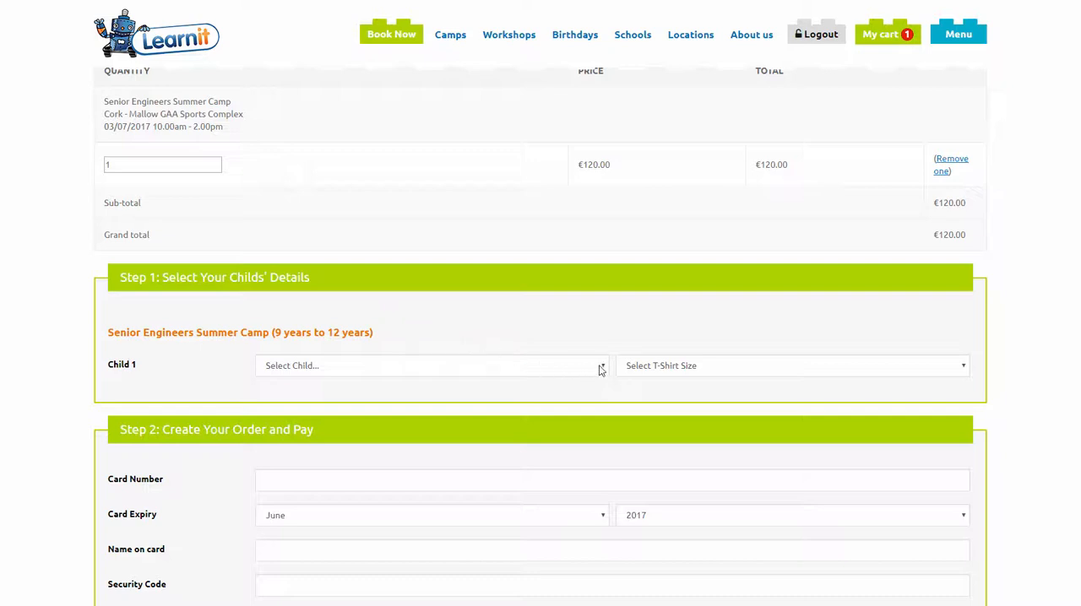
pyautogui.click(431, 365)
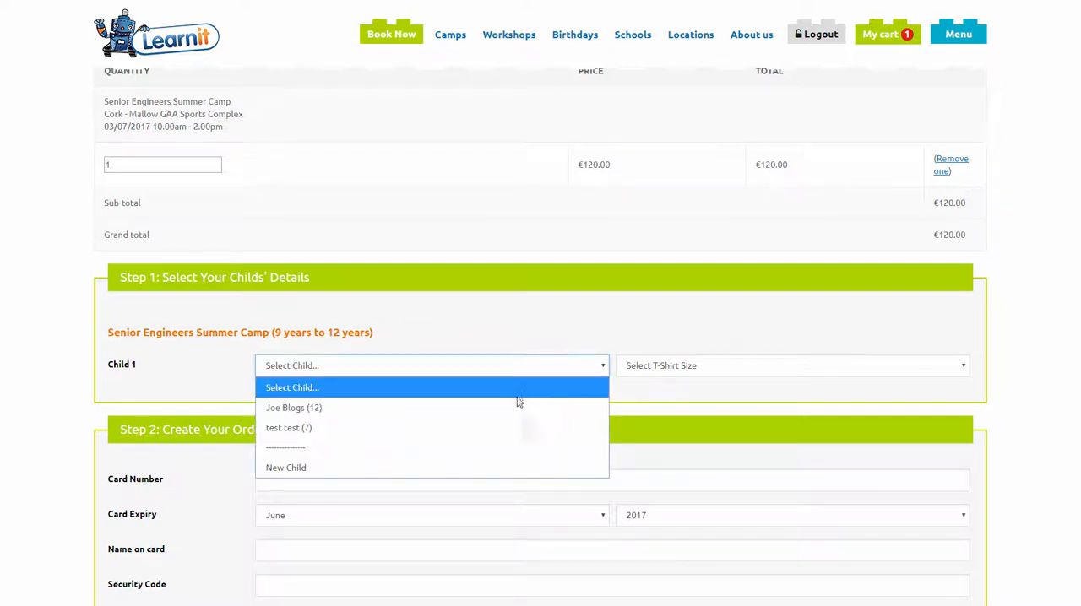
pyautogui.moveTo(520, 416)
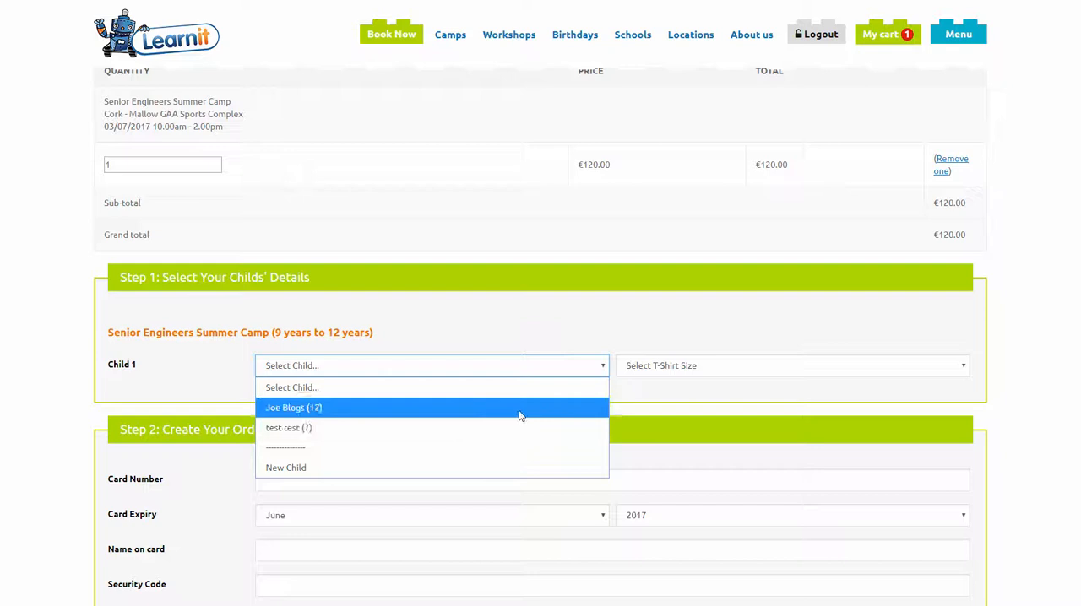
pyautogui.moveTo(456, 402)
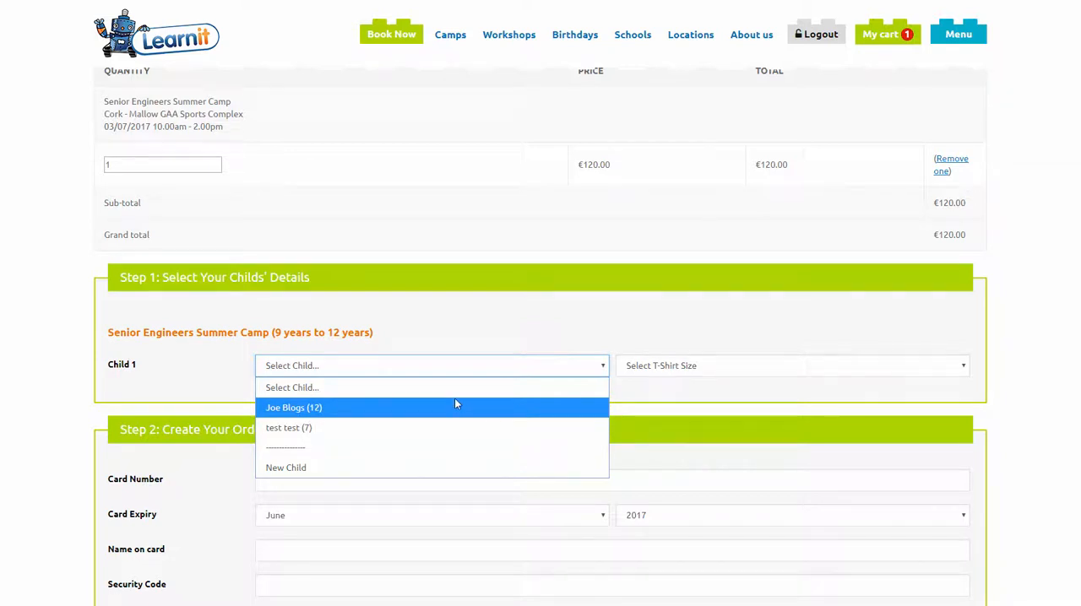
pyautogui.moveTo(294, 468)
pyautogui.write('Wo')
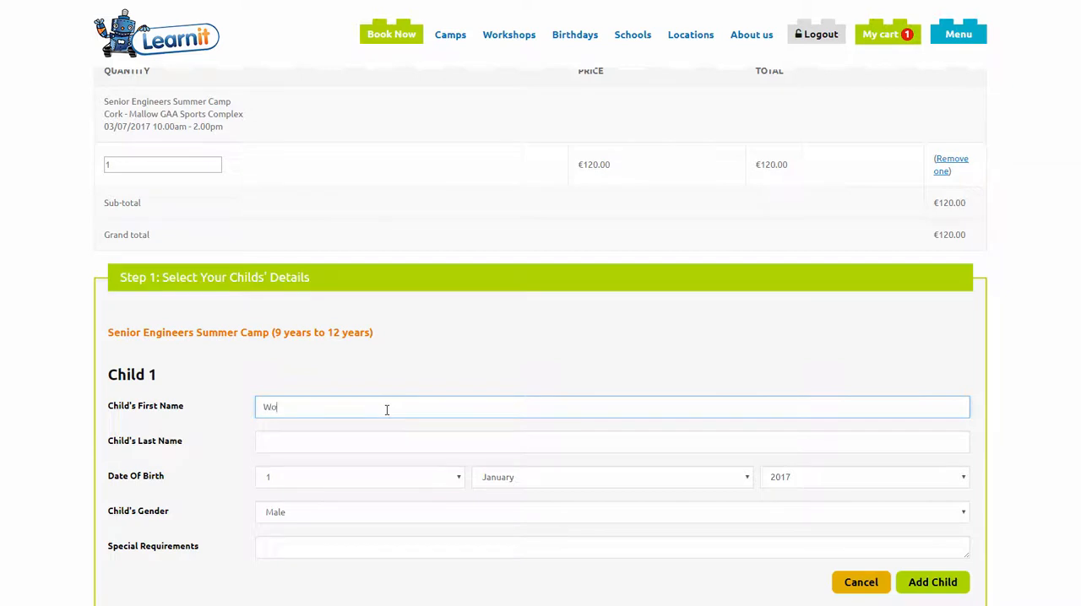
# - Enter first name Wonder, last name Woman, birth date 16 April 2008, gender Female, and add the child
pyautogui.write('nder')
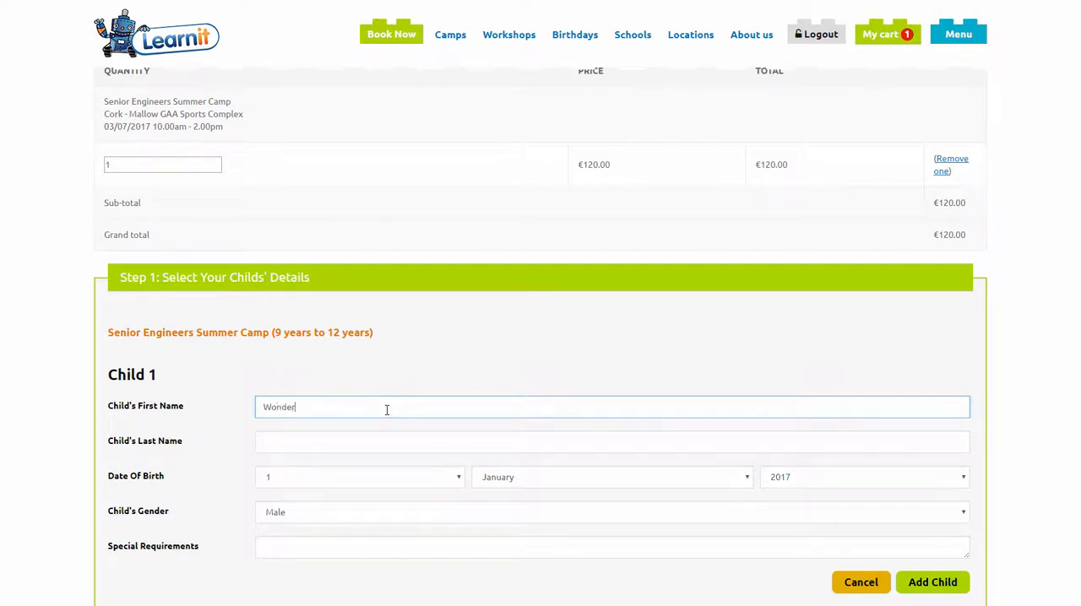
pyautogui.write('Wom')
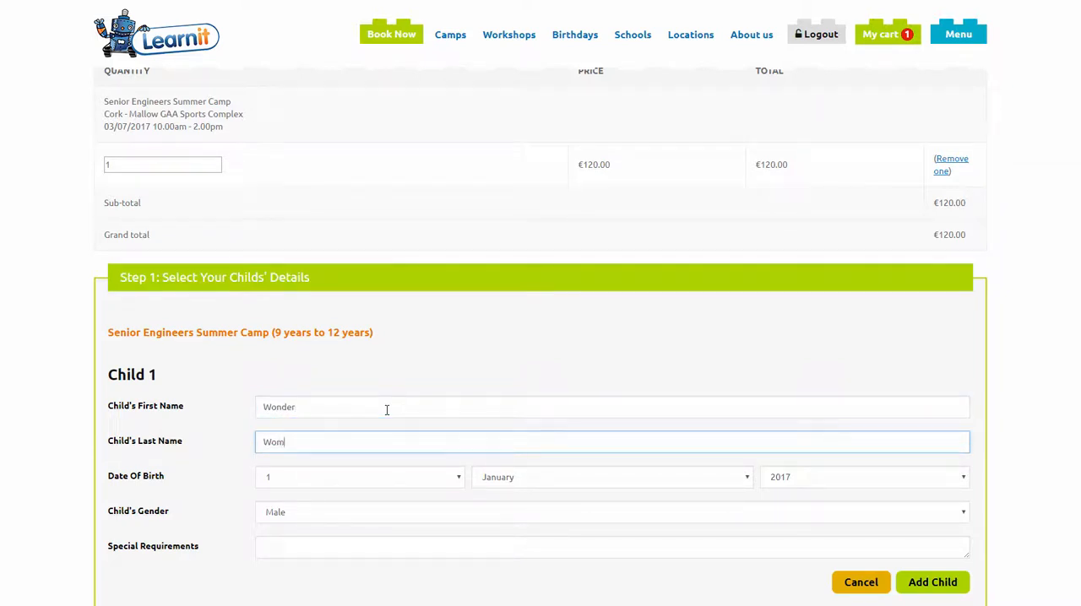
pyautogui.click(358, 476)
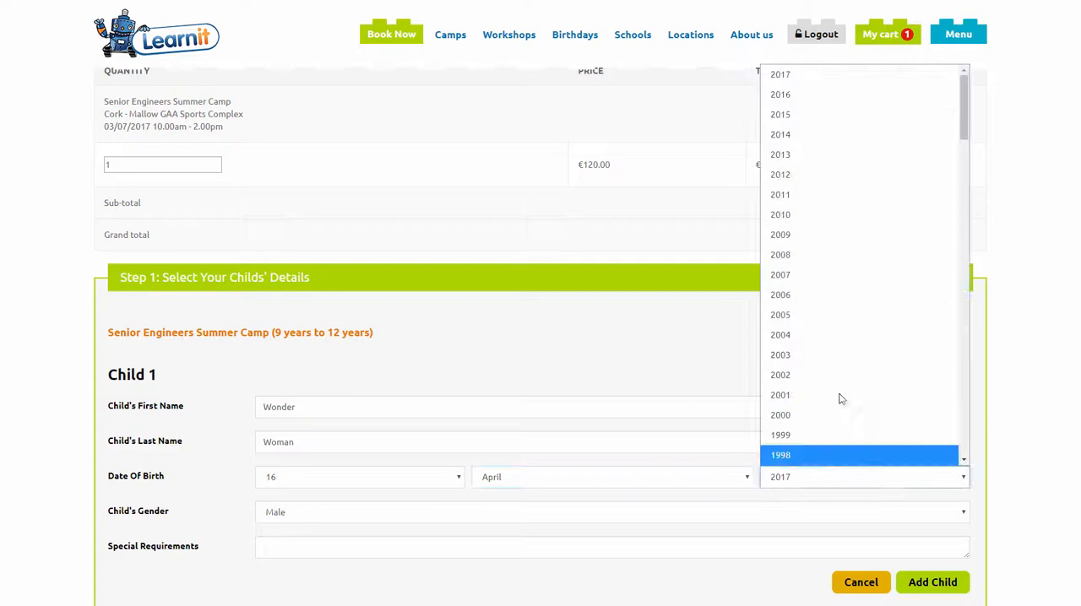
pyautogui.click(780, 253)
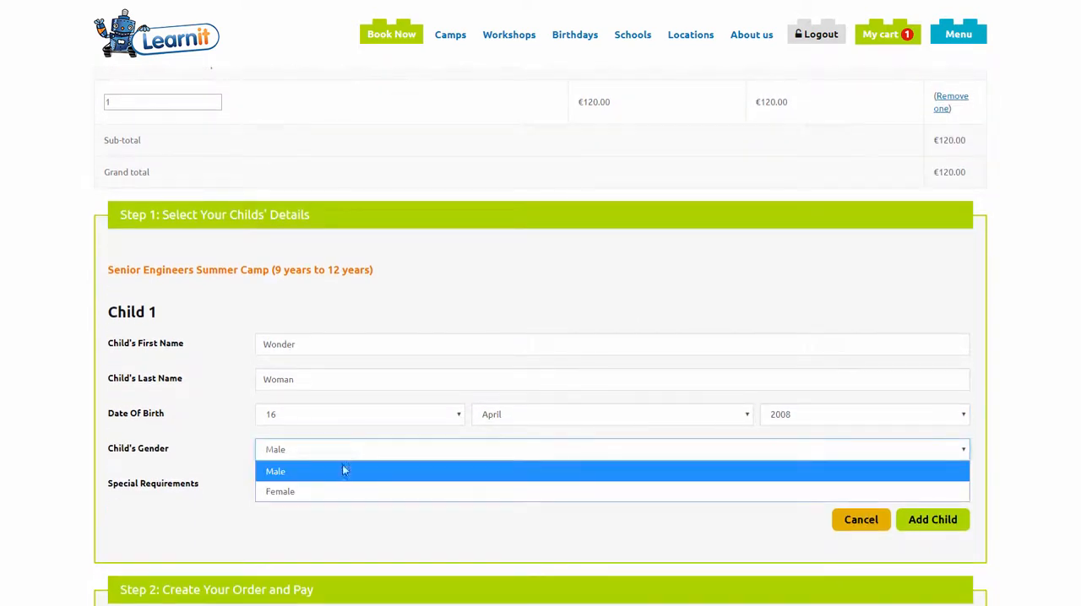
pyautogui.click(281, 492)
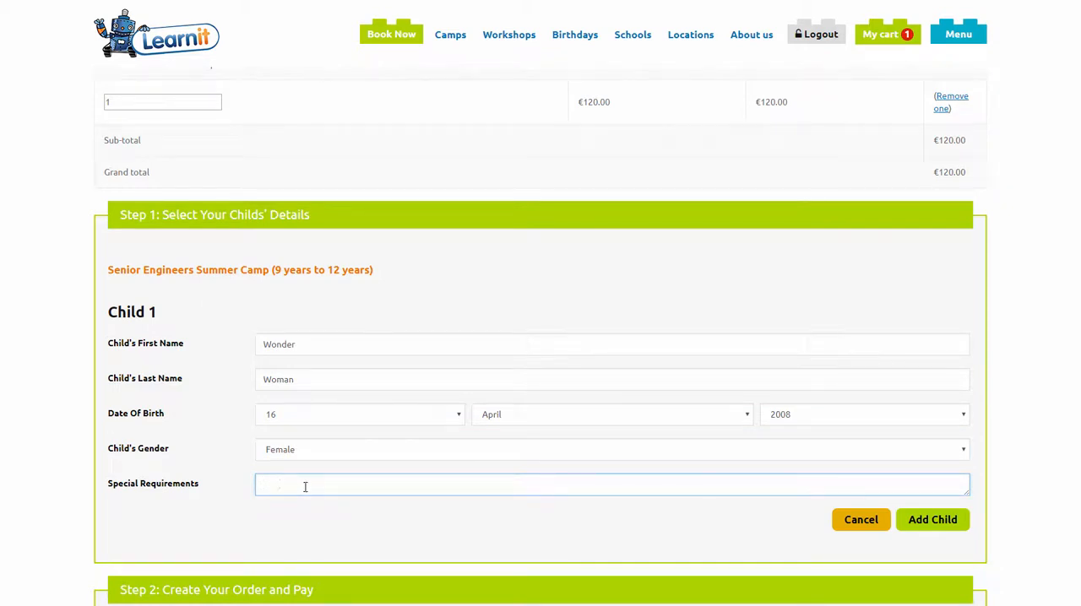
pyautogui.scroll(-3)
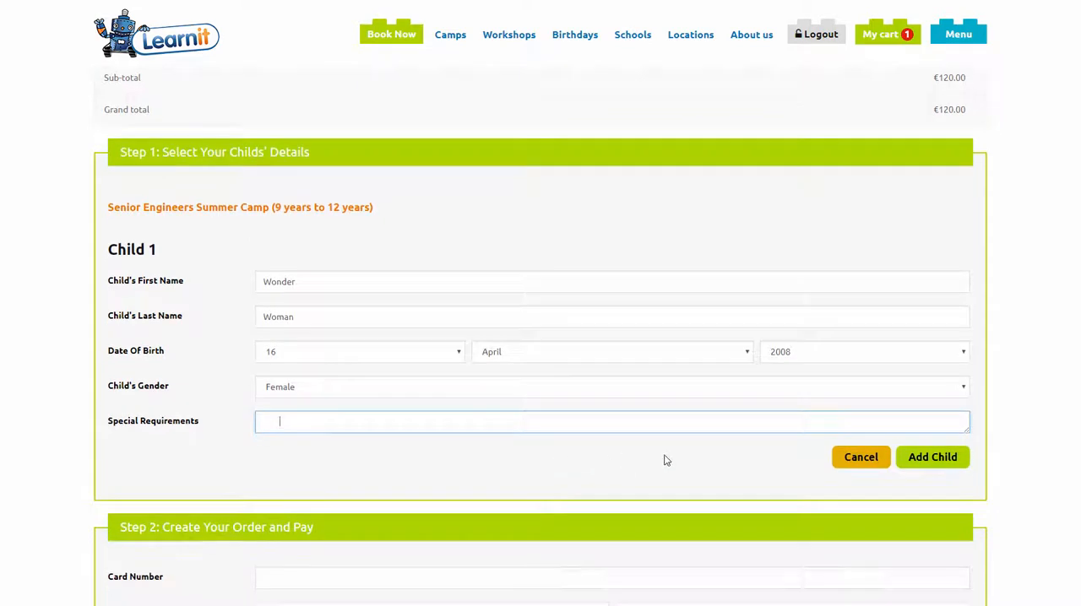
pyautogui.moveTo(946, 456)
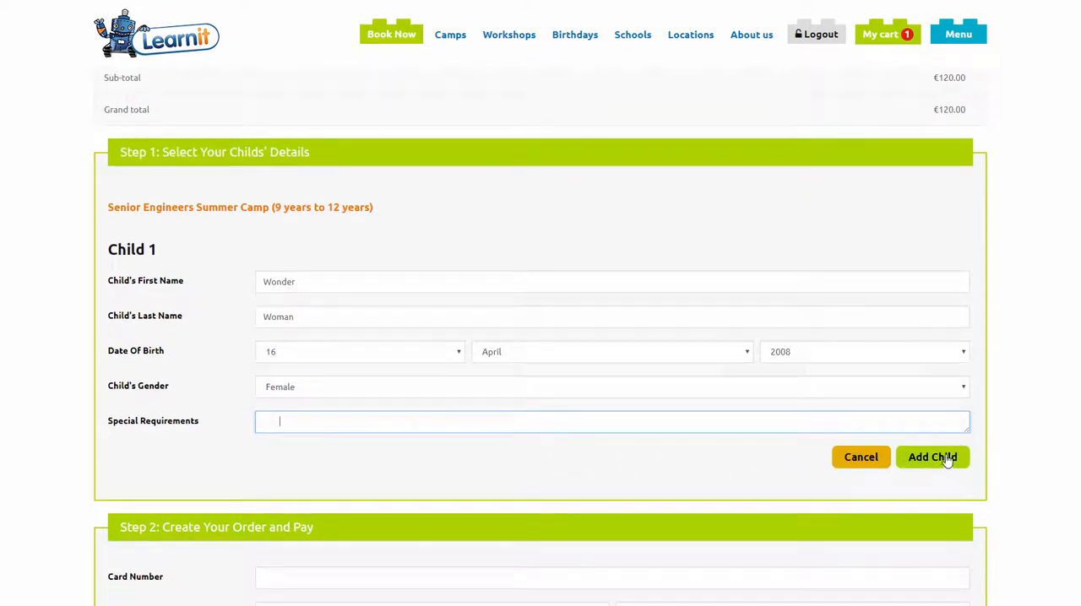
pyautogui.click(932, 456)
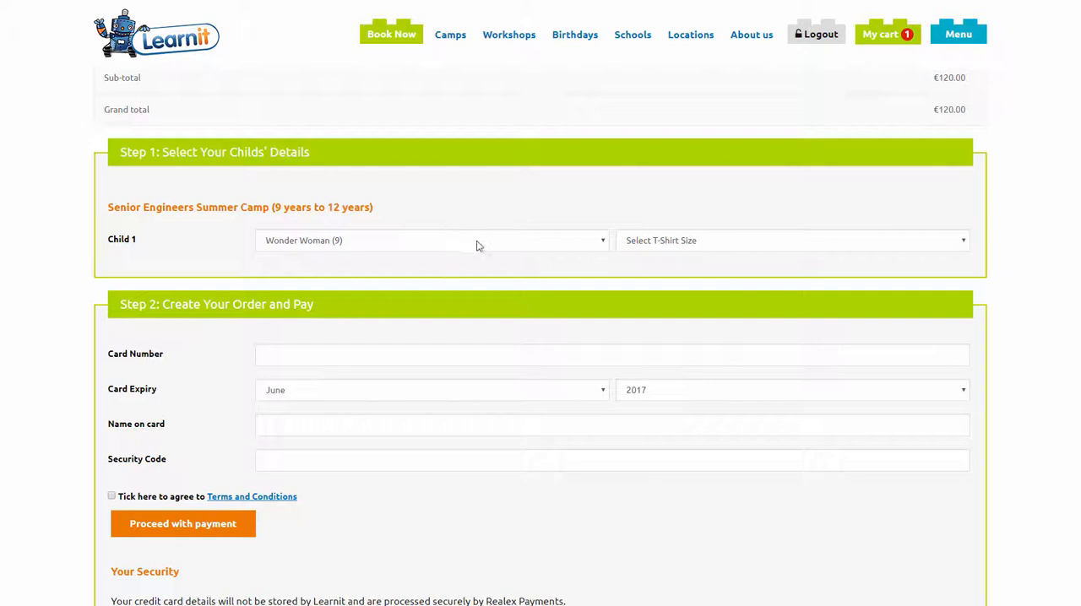
# - Select the 9-11yrs t-shirt size and tick the Terms and Conditions checkbox
pyautogui.click(791, 239)
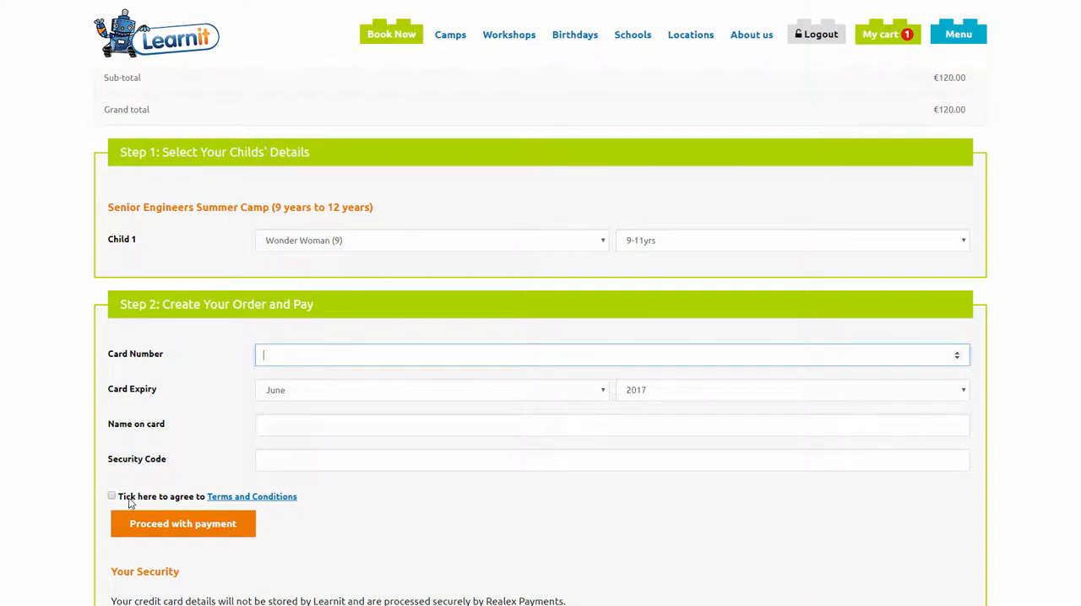
pyautogui.click(111, 496)
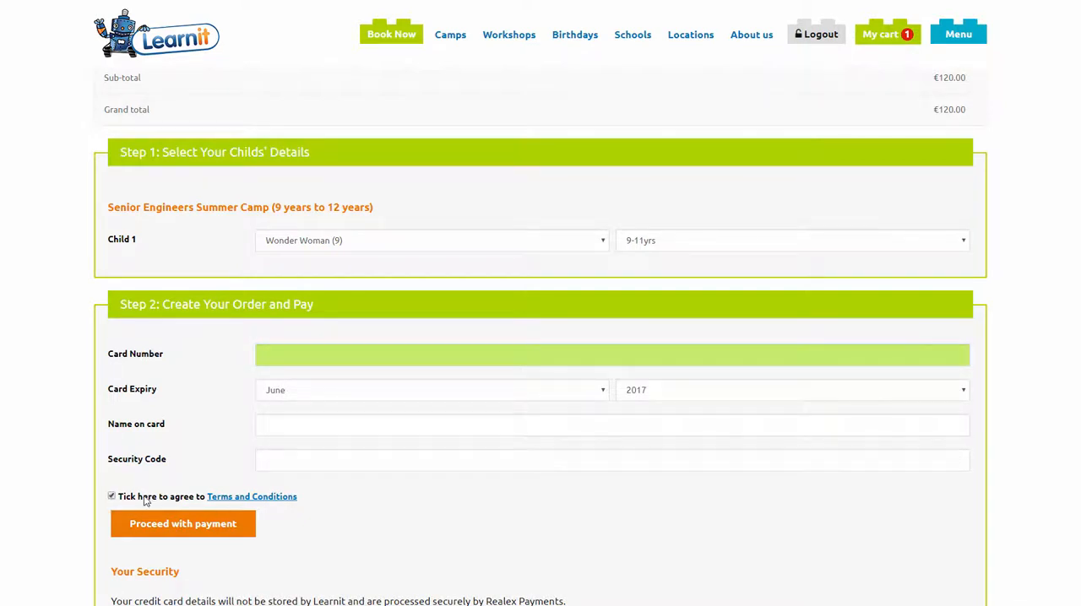